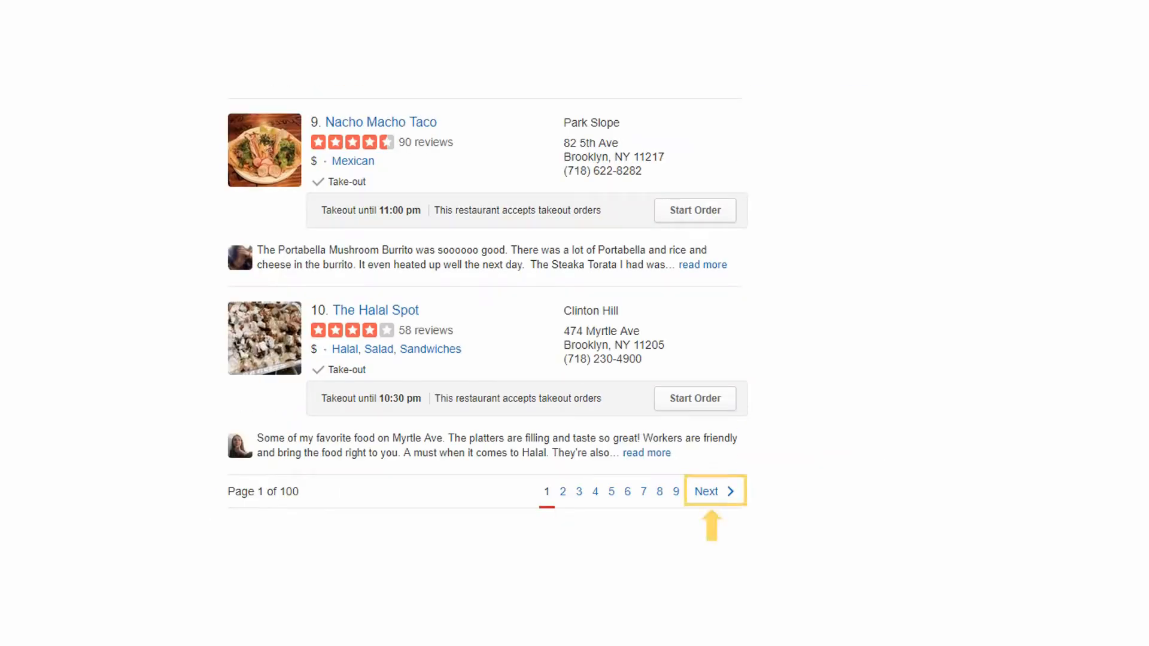
Browse the Yelp Takeout search results for New York before building the task
click(706, 491)
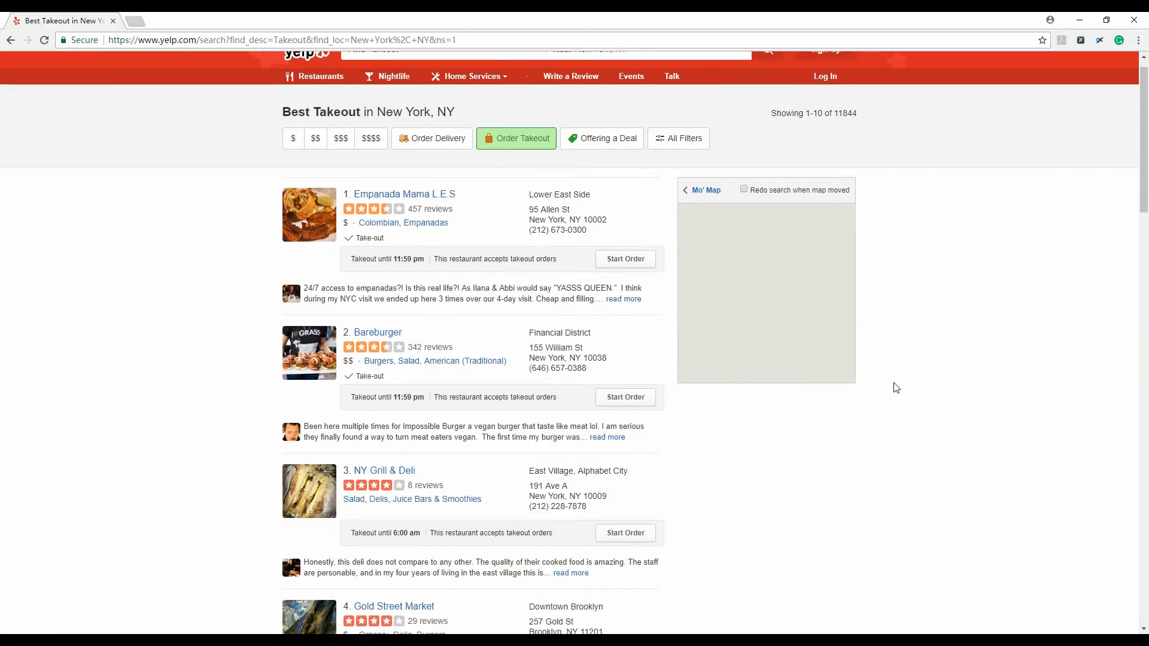
scroll(down, 3)
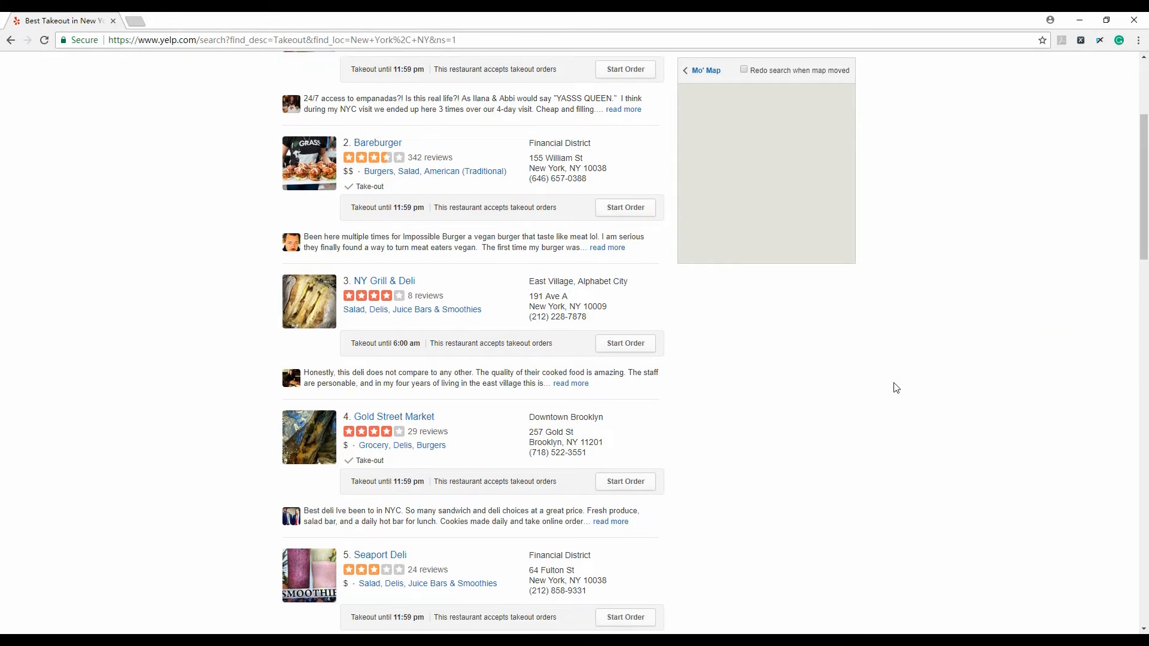
scroll(down, 3)
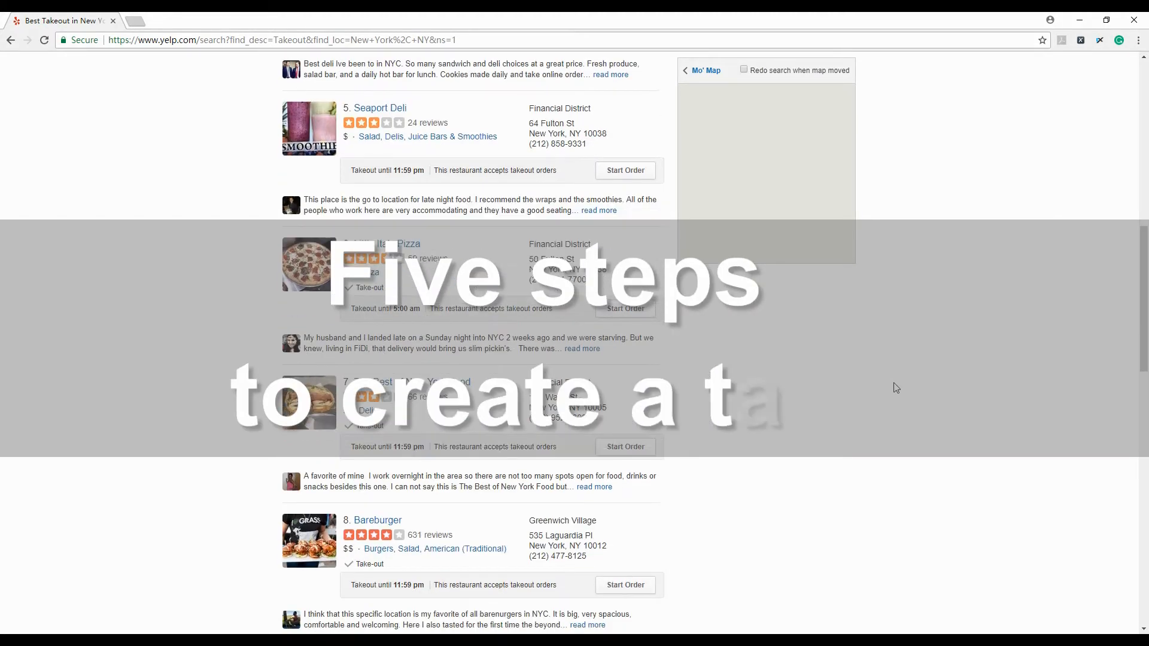
scroll(down, 3)
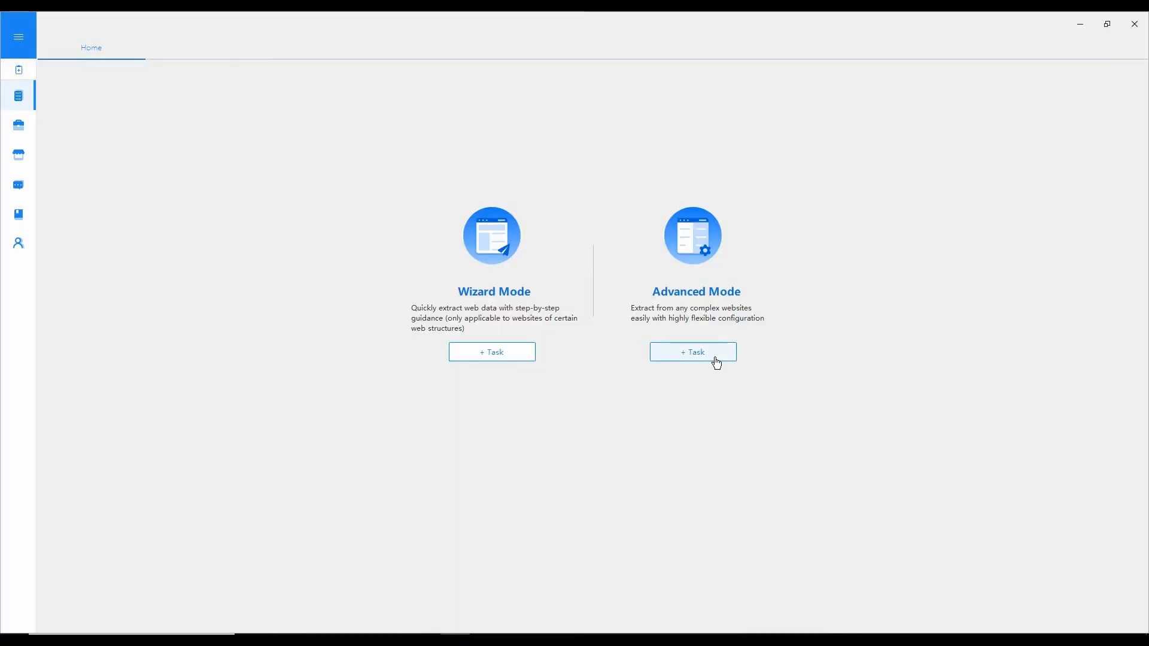
Create an Advanced Mode task using the Yelp Takeout New York search URL and save it
click(692, 352)
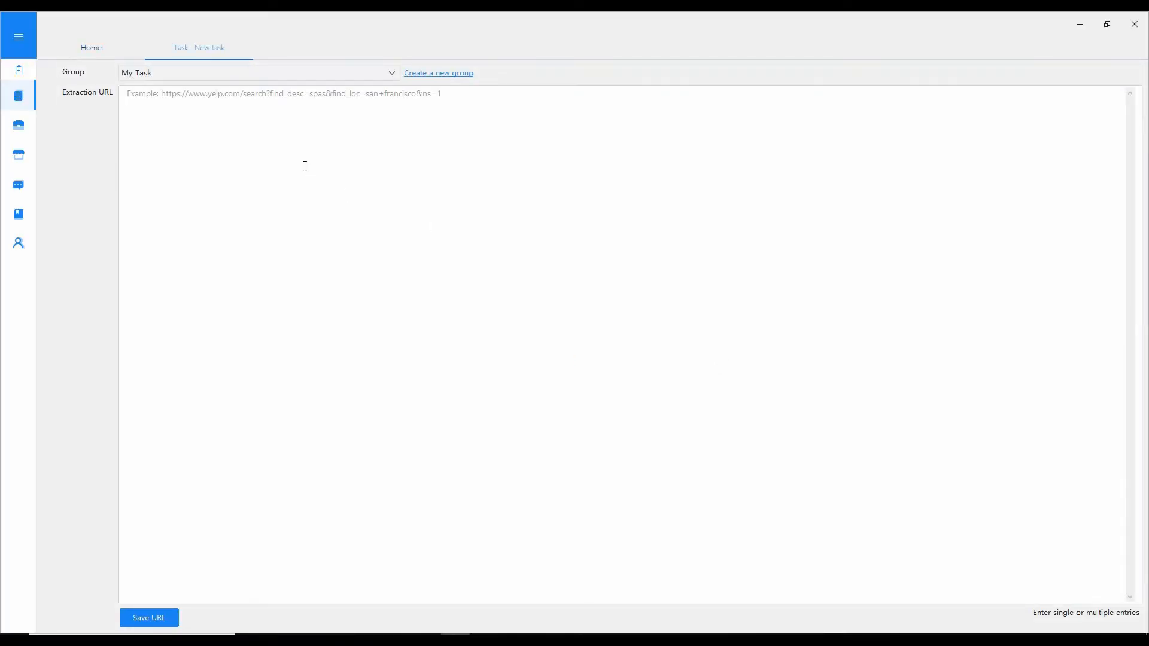
text(https://www.yelp.com/search?find_desc=Takeout&find_loc=New+York%2C+NY&ns=1)
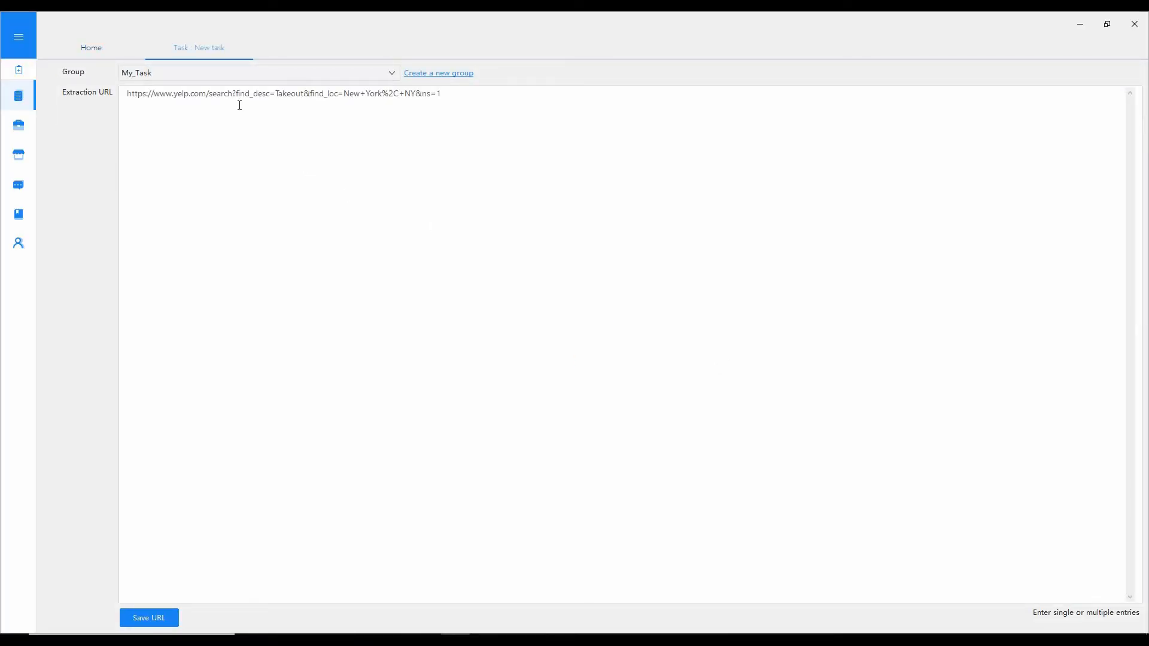
click(148, 617)
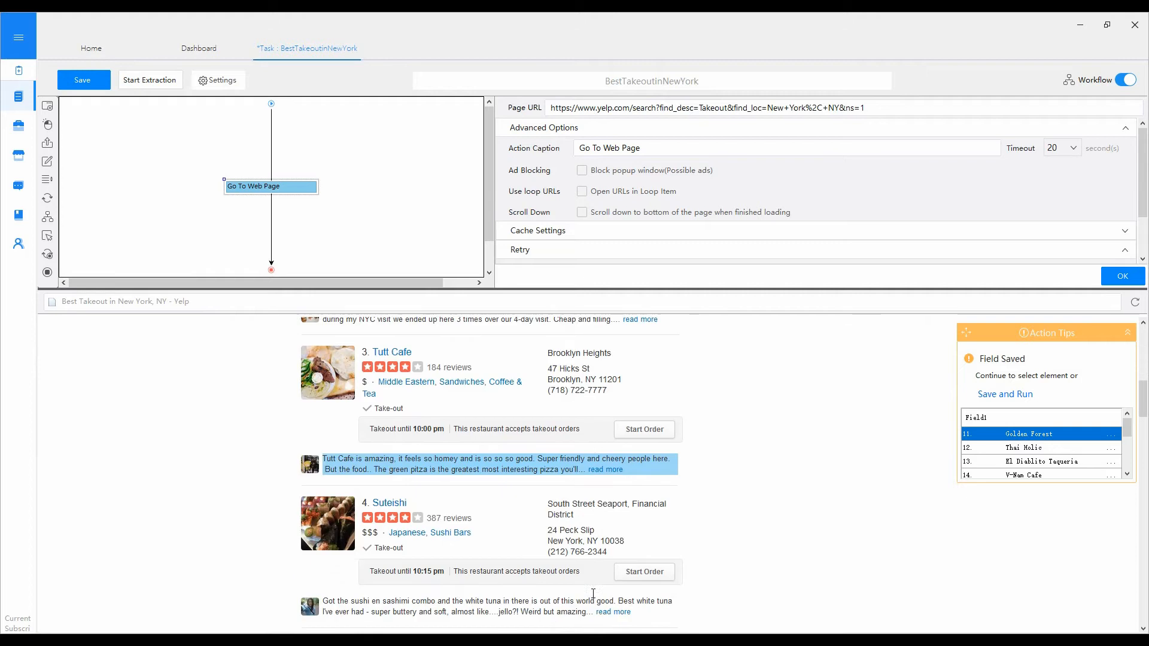
Select the page's Next link and set it to 'Loop click next page', reaching page 2
scroll(down, 3)
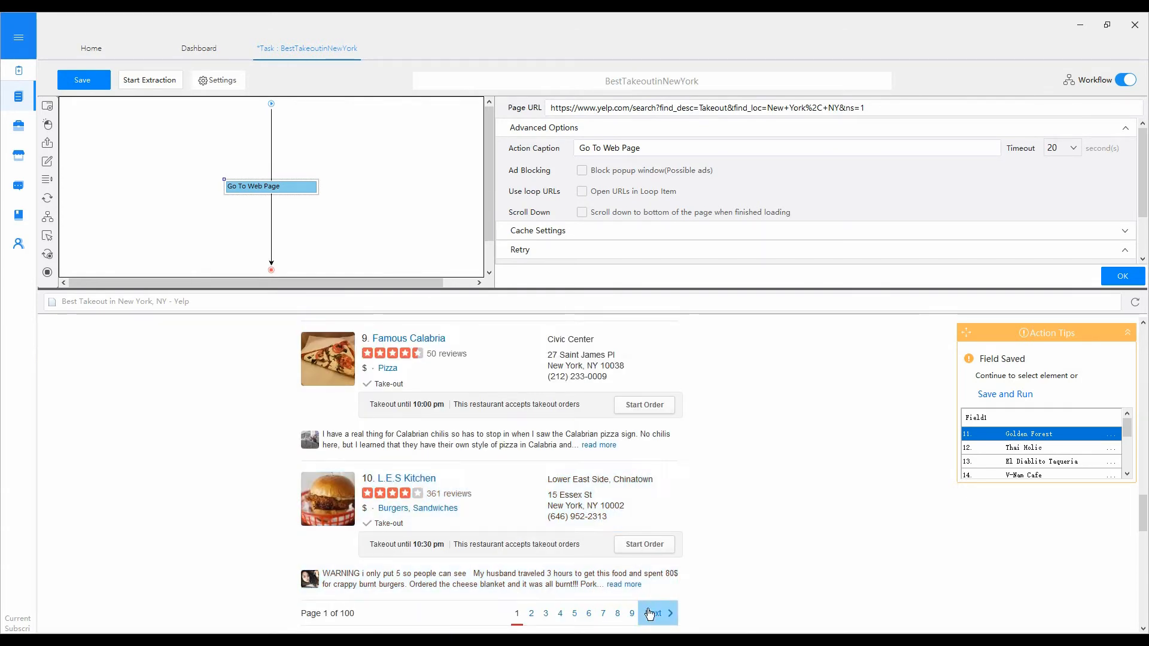
click(653, 613)
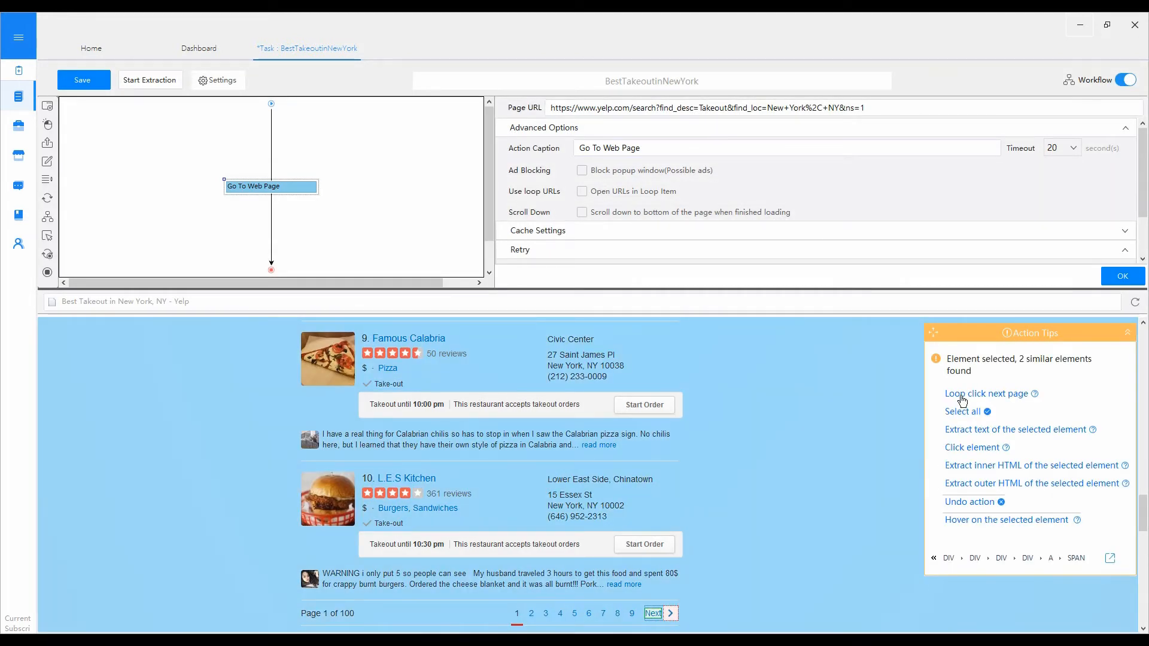
click(987, 393)
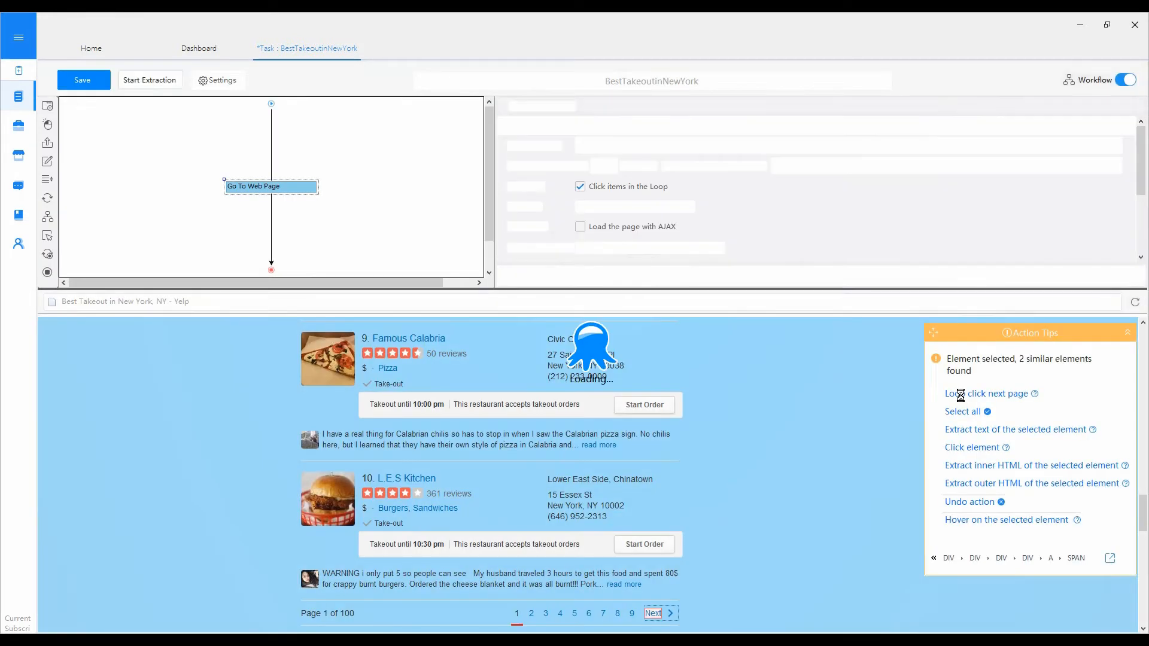
click(991, 394)
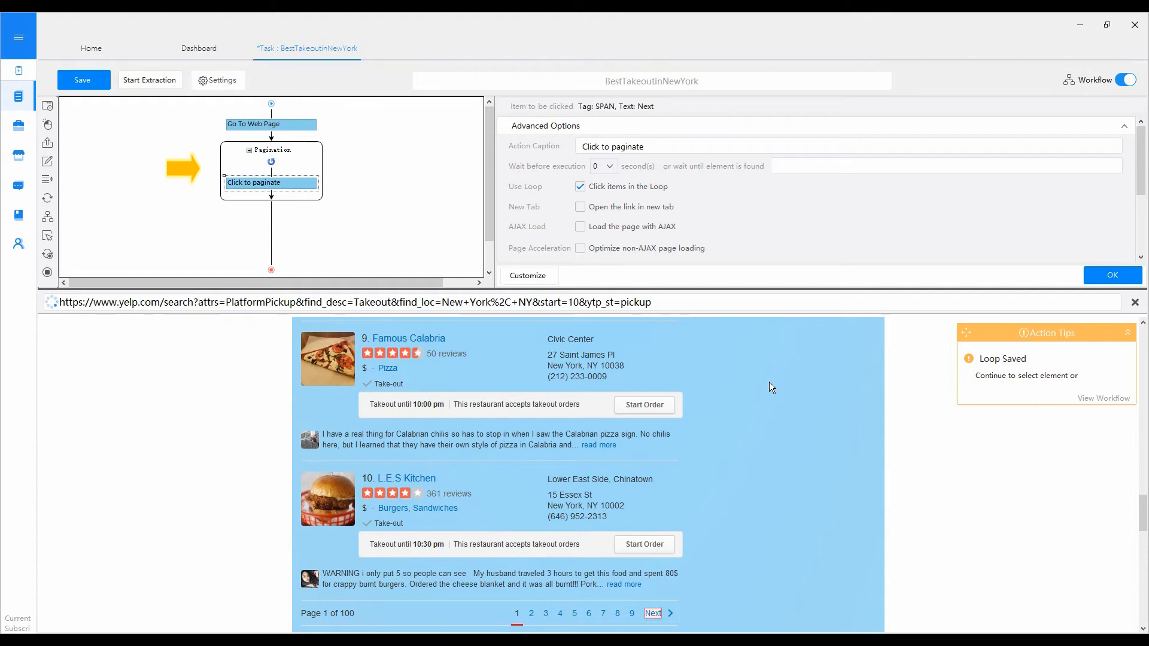
click(651, 613)
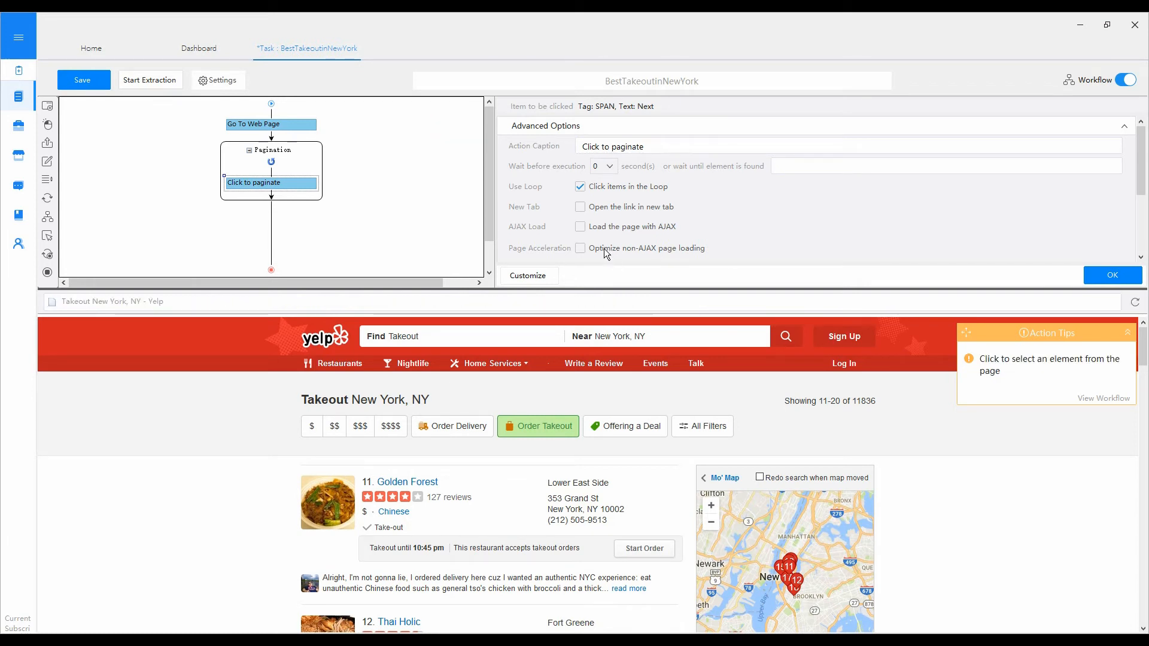
Enable 'Load the page with AJAX' with a 2-second timeout and confirm the pagination step
click(579, 227)
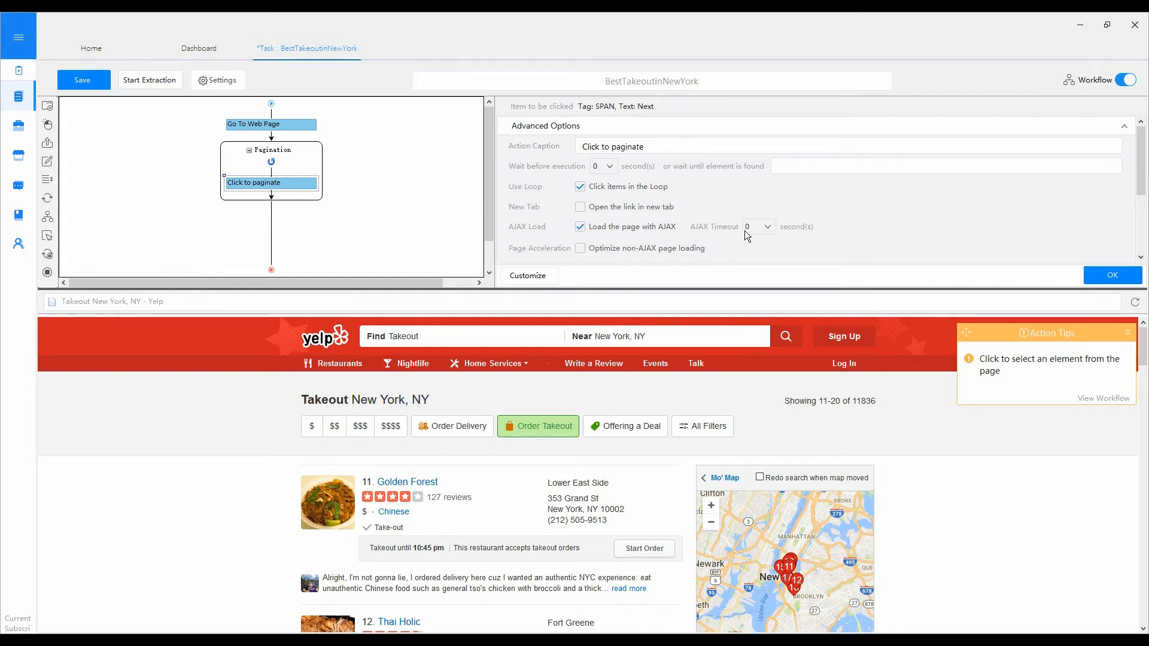
click(766, 227)
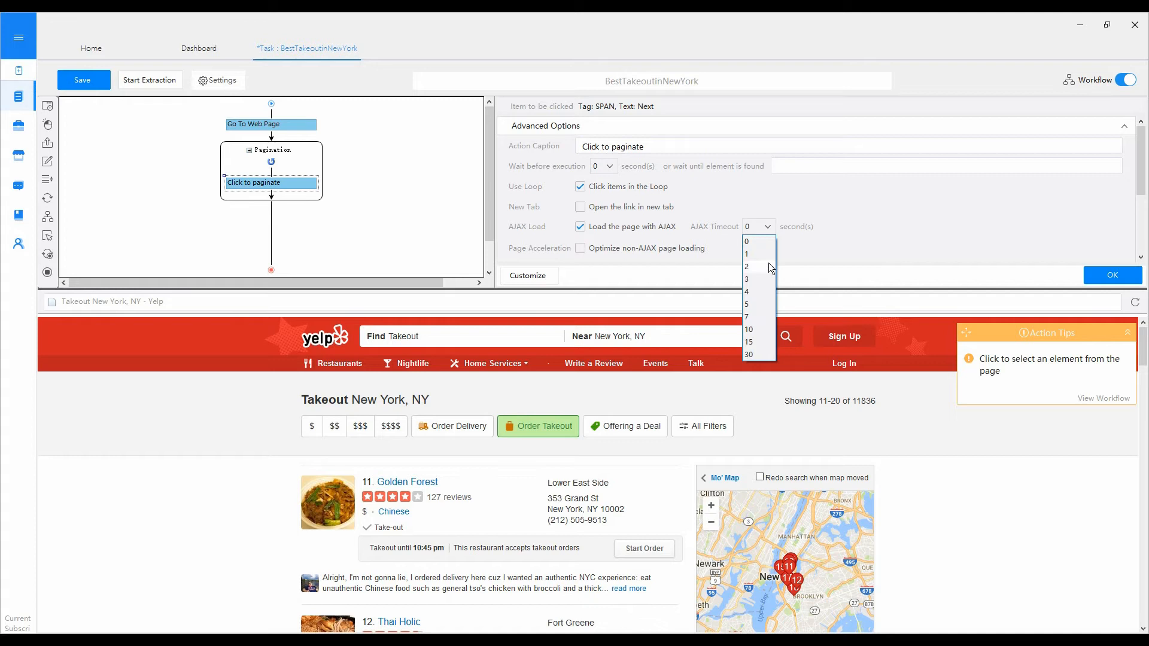
click(747, 265)
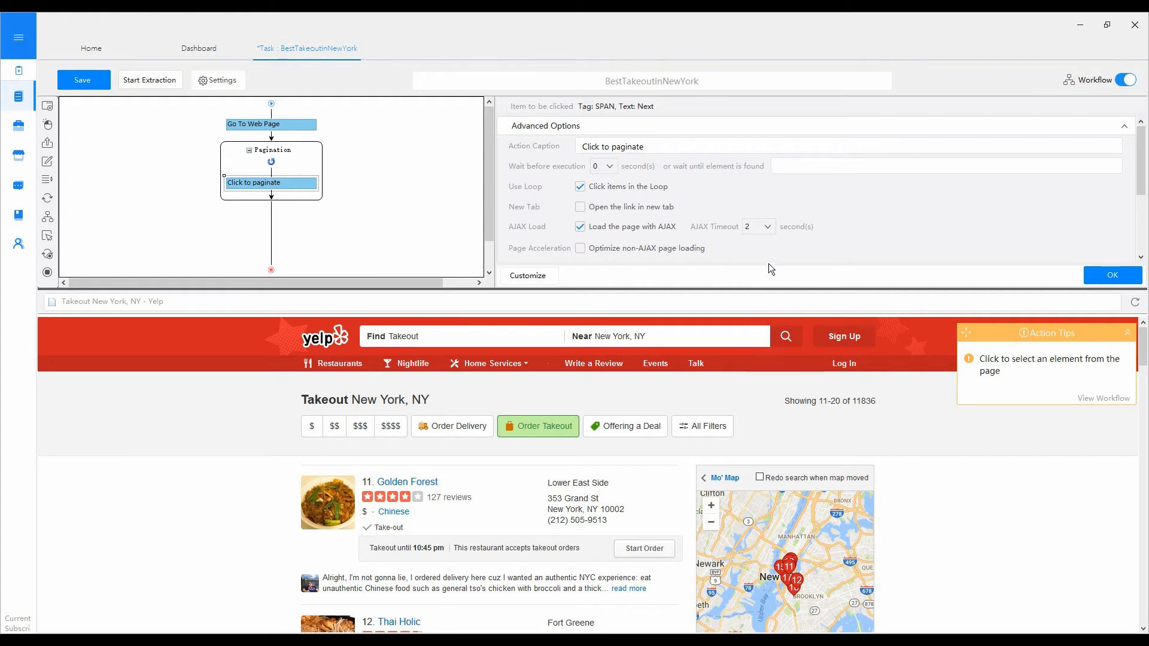
mouse_move(1112, 276)
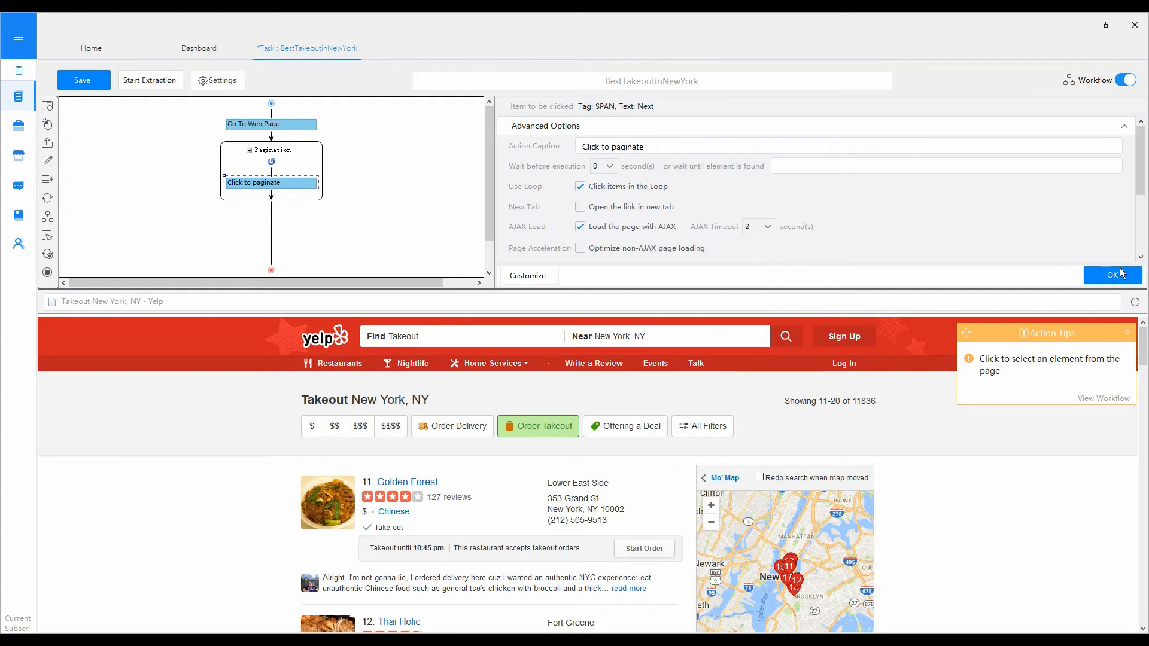
click(1112, 276)
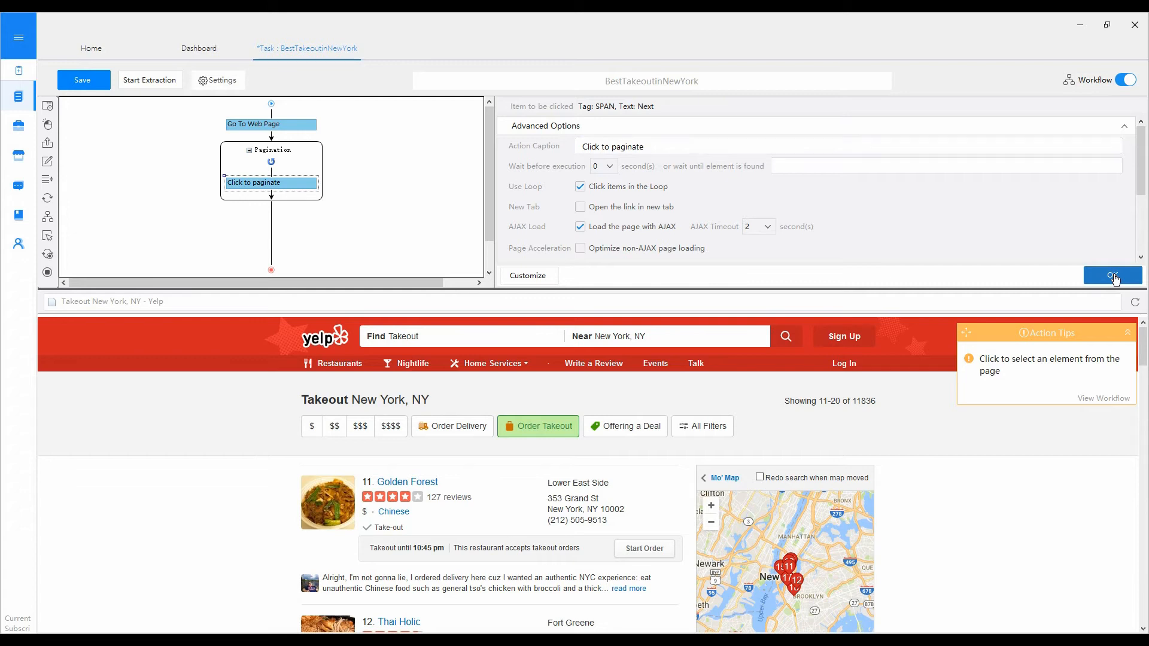
click(1112, 275)
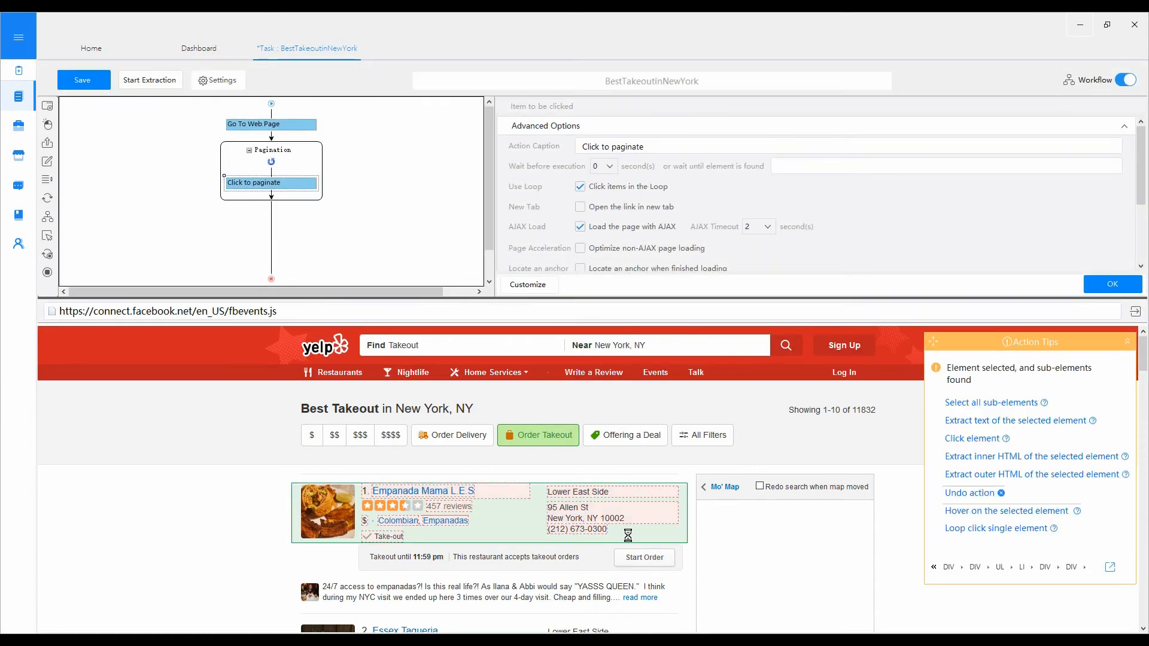
Select a second listing so all ten restaurant listings form one loop group
scroll(down, 3)
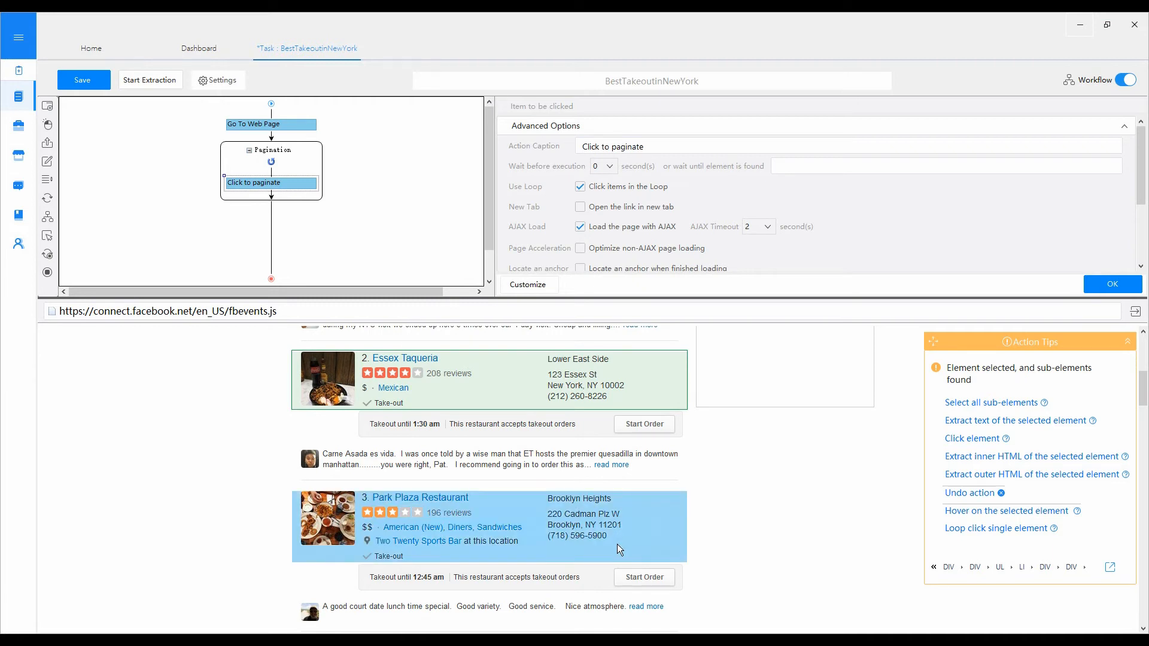
click(991, 402)
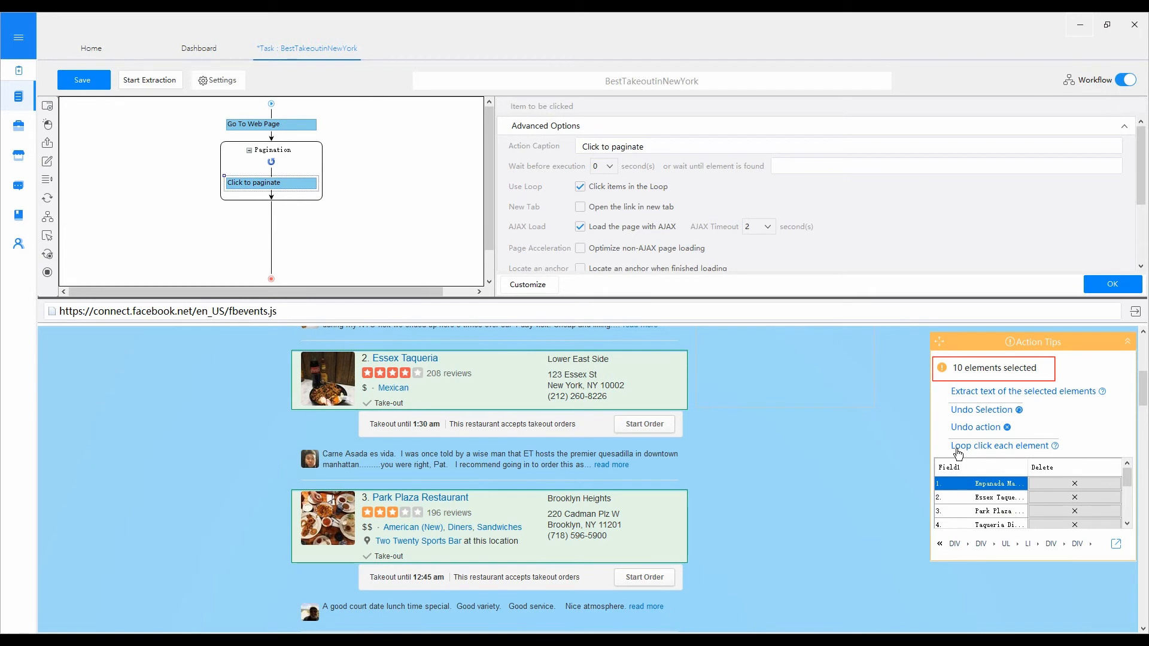
mouse_move(970, 402)
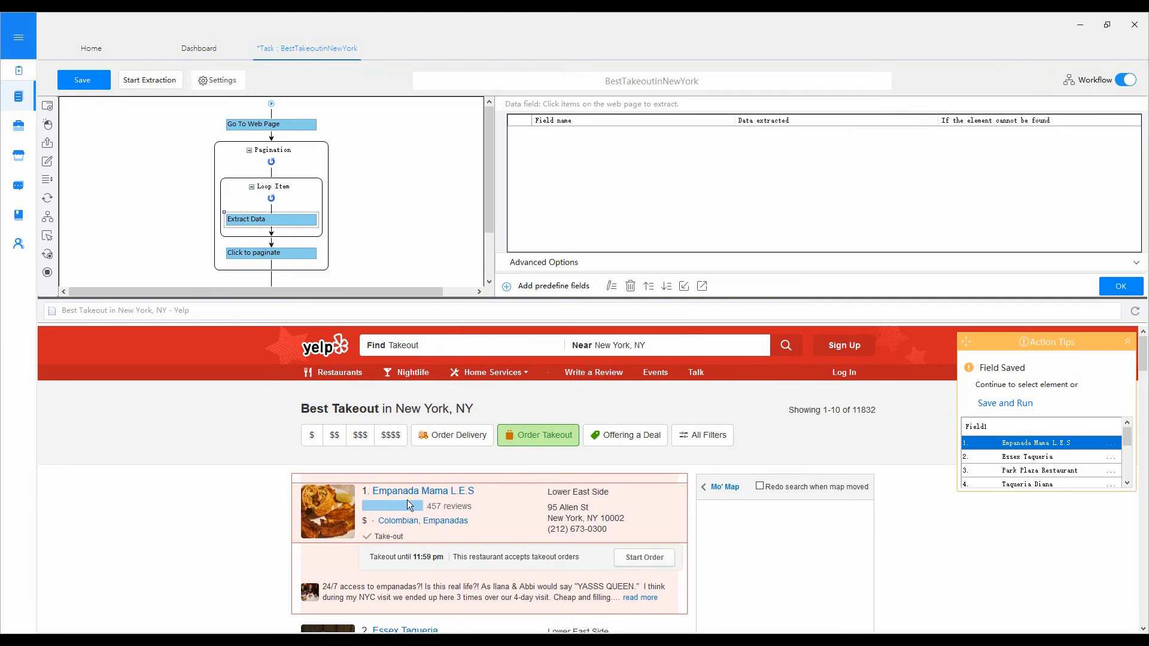
Extract the first listing's name, review count, address, phone and category as text fields
click(423, 490)
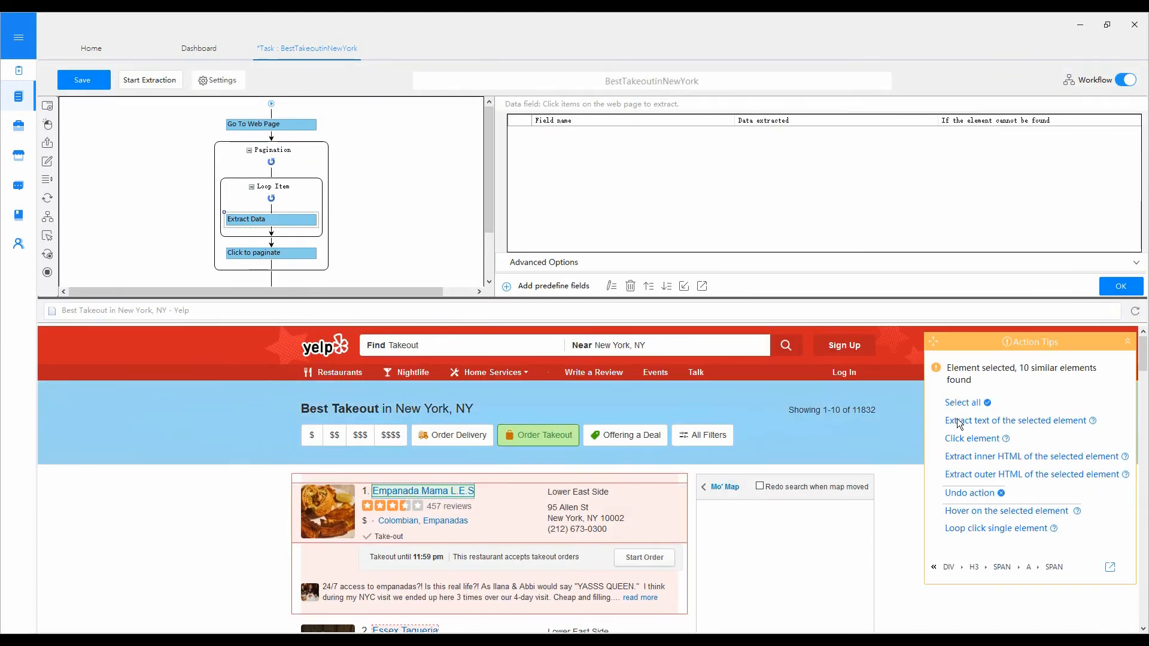
click(1013, 420)
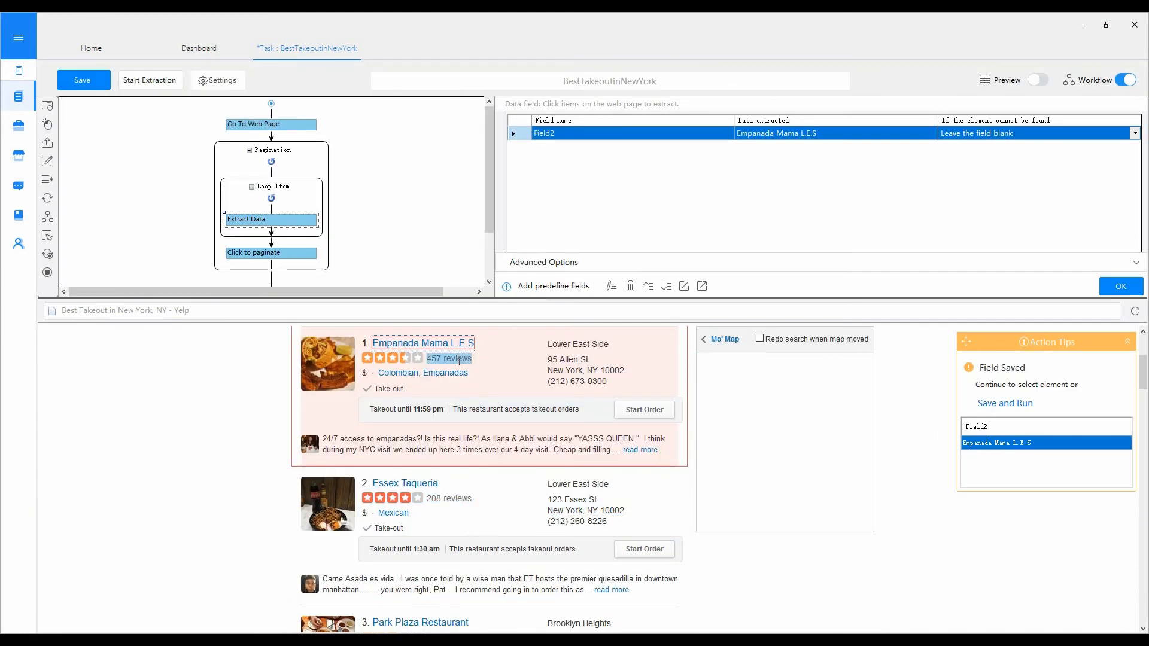
click(448, 358)
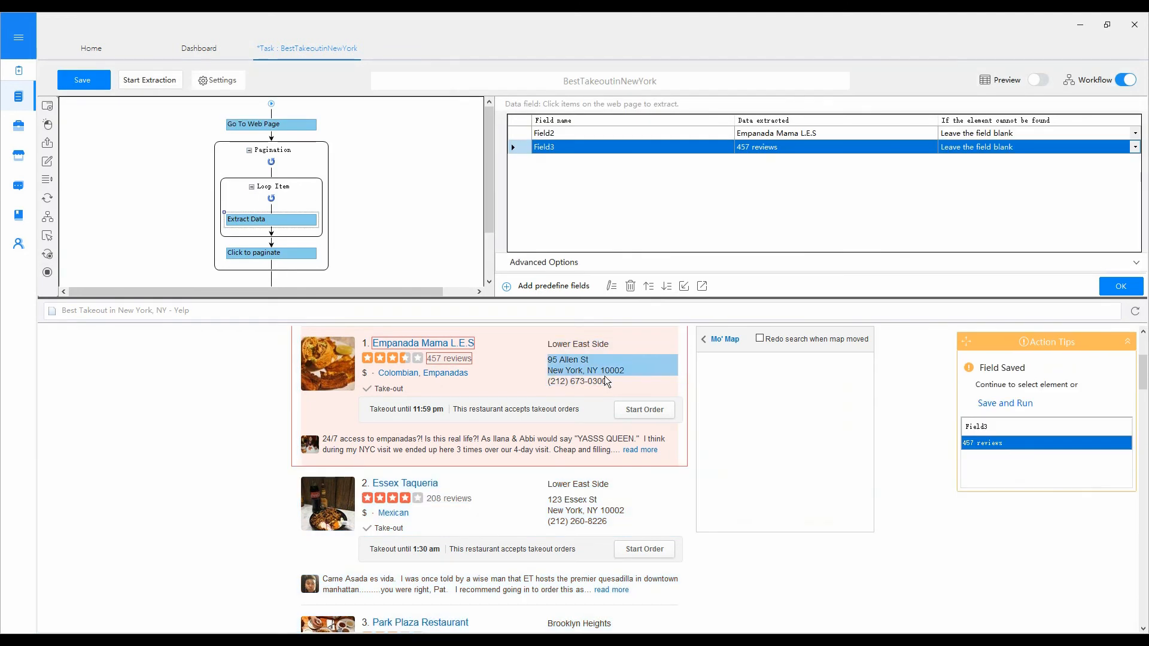
click(586, 364)
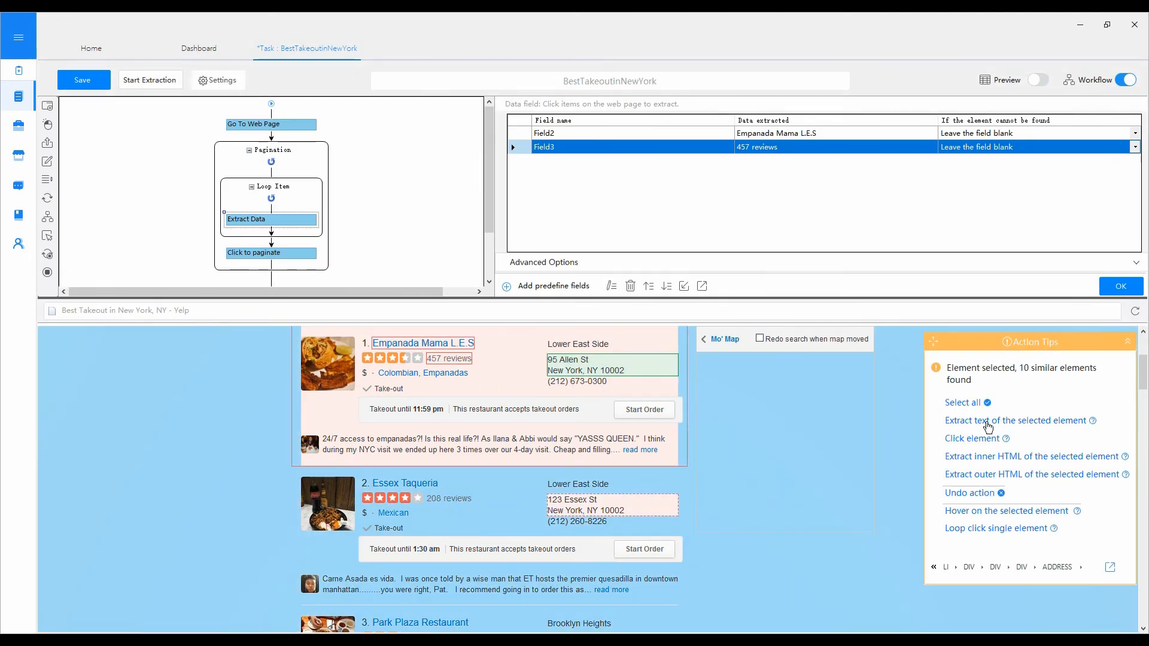
click(585, 364)
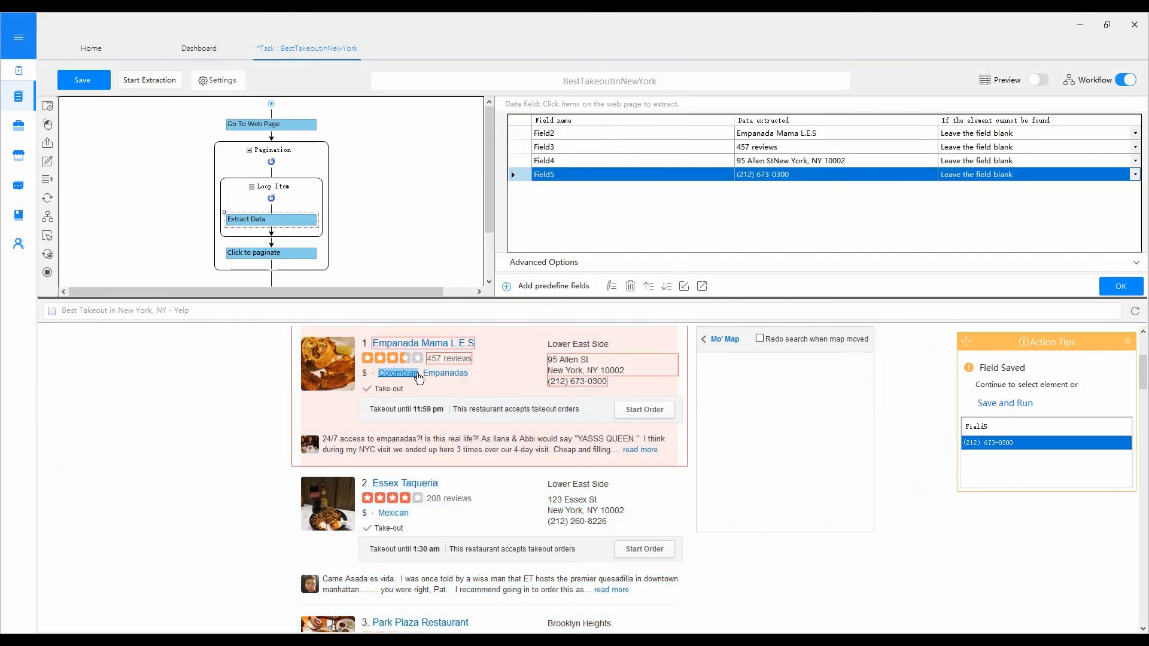
click(399, 374)
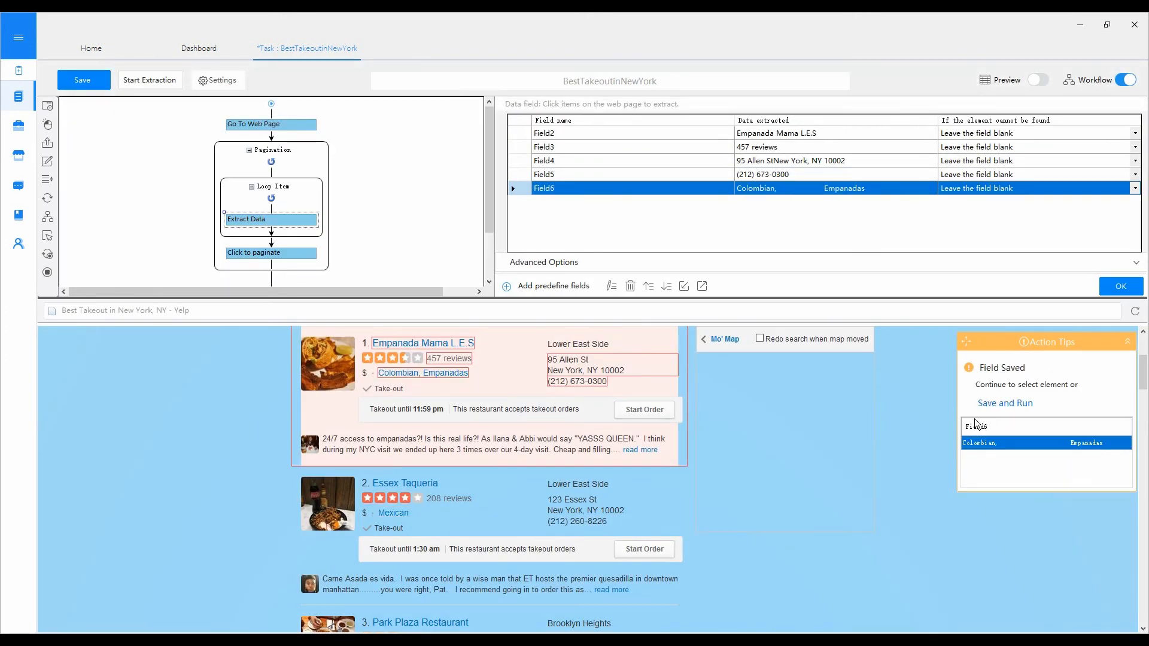
click(543, 133)
text(C)
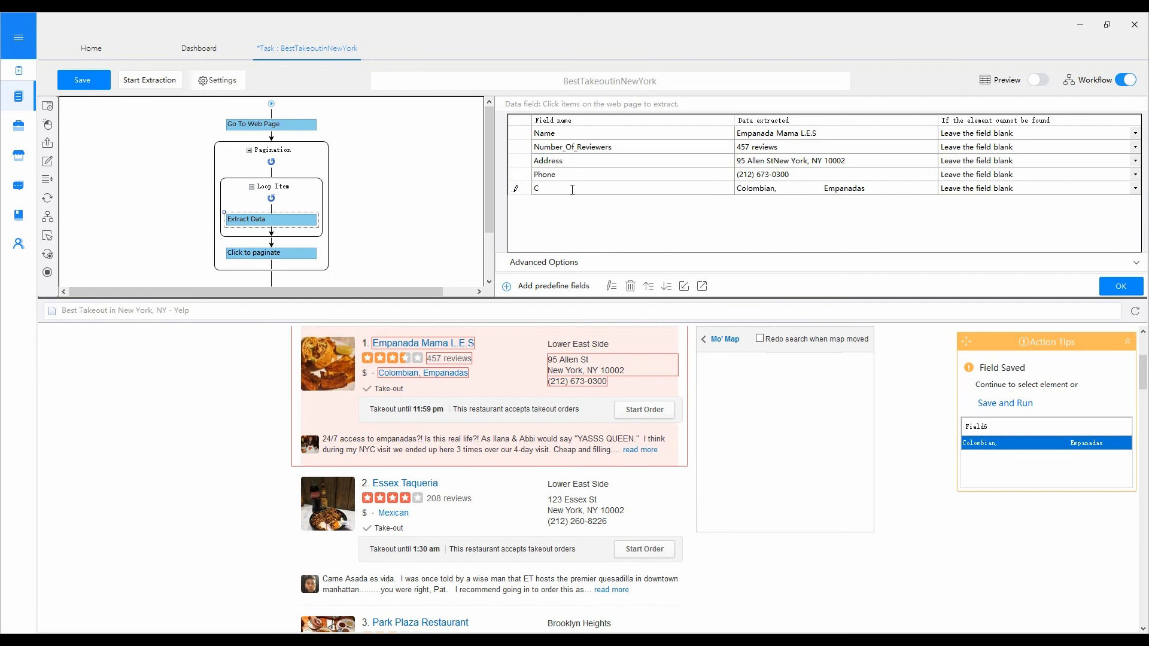
Finish renaming the last field to Category and begin saving the task
text(ategory)
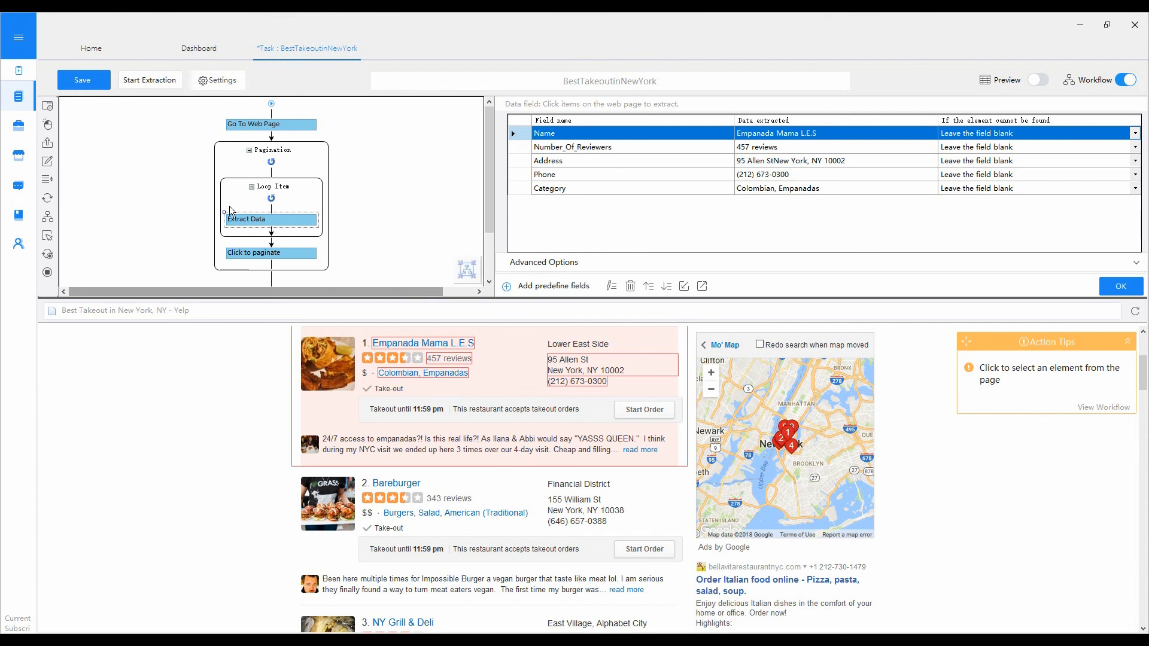
click(83, 81)
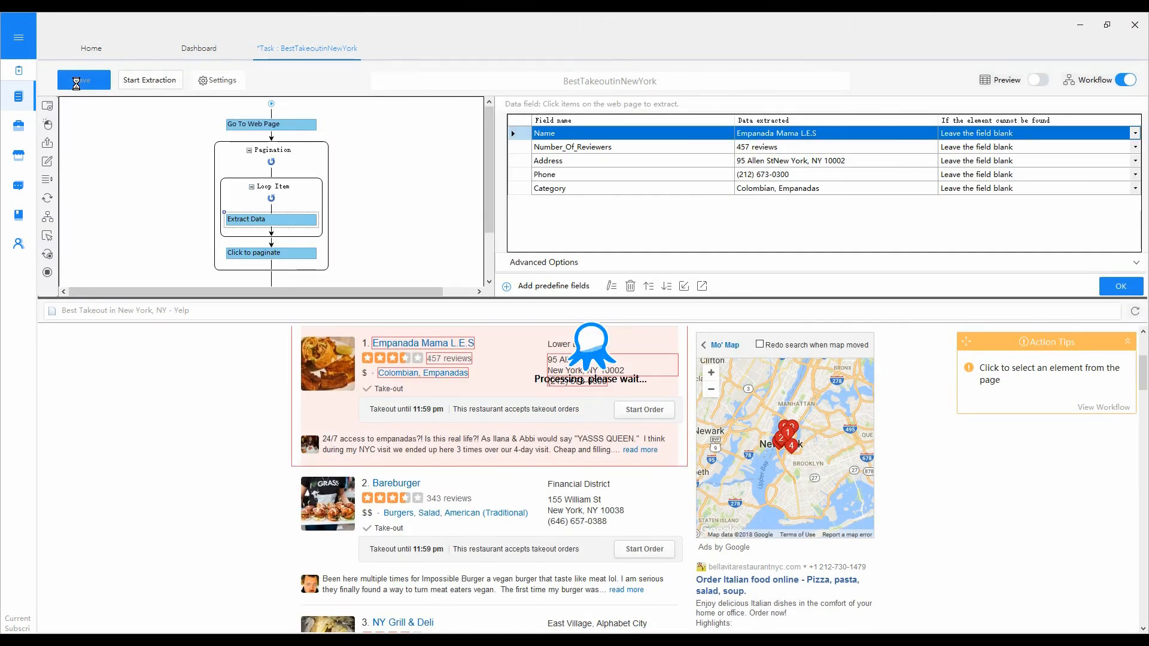
Save BestTakeoutinNewYork and start a Local Extraction run
click(83, 80)
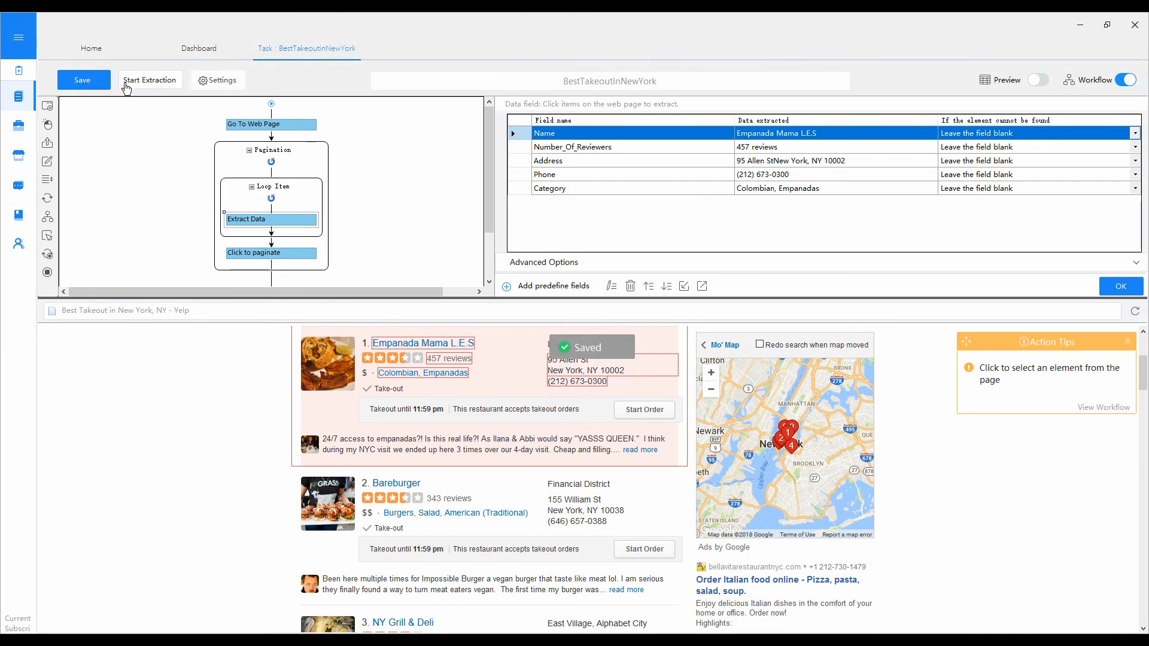
click(150, 81)
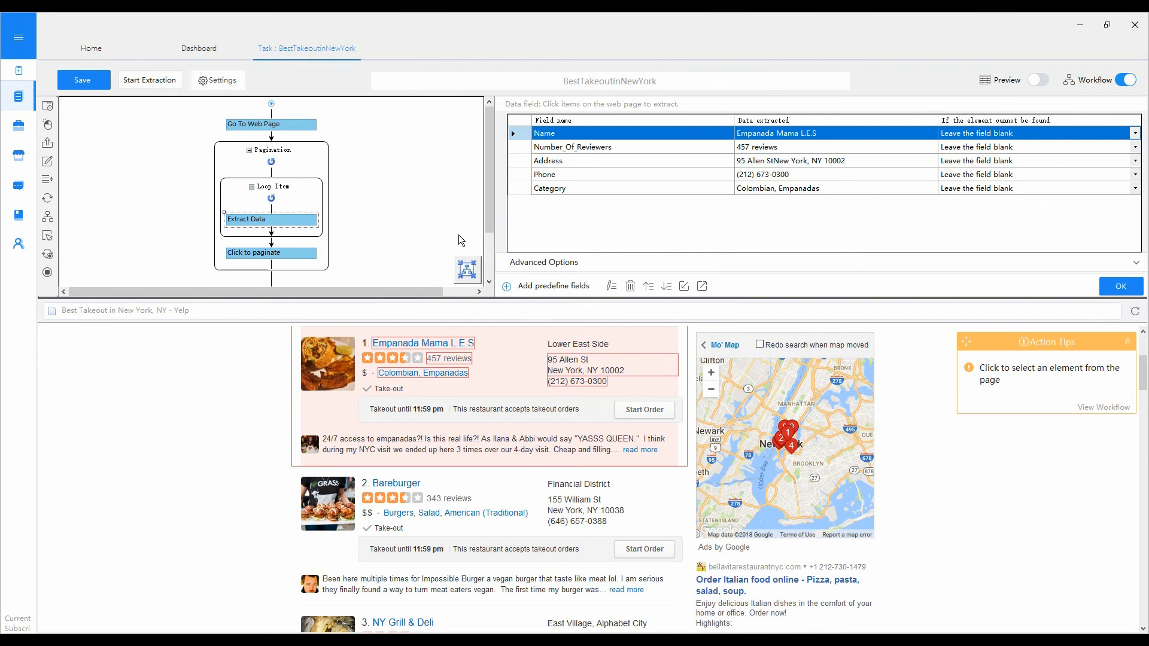
click(149, 80)
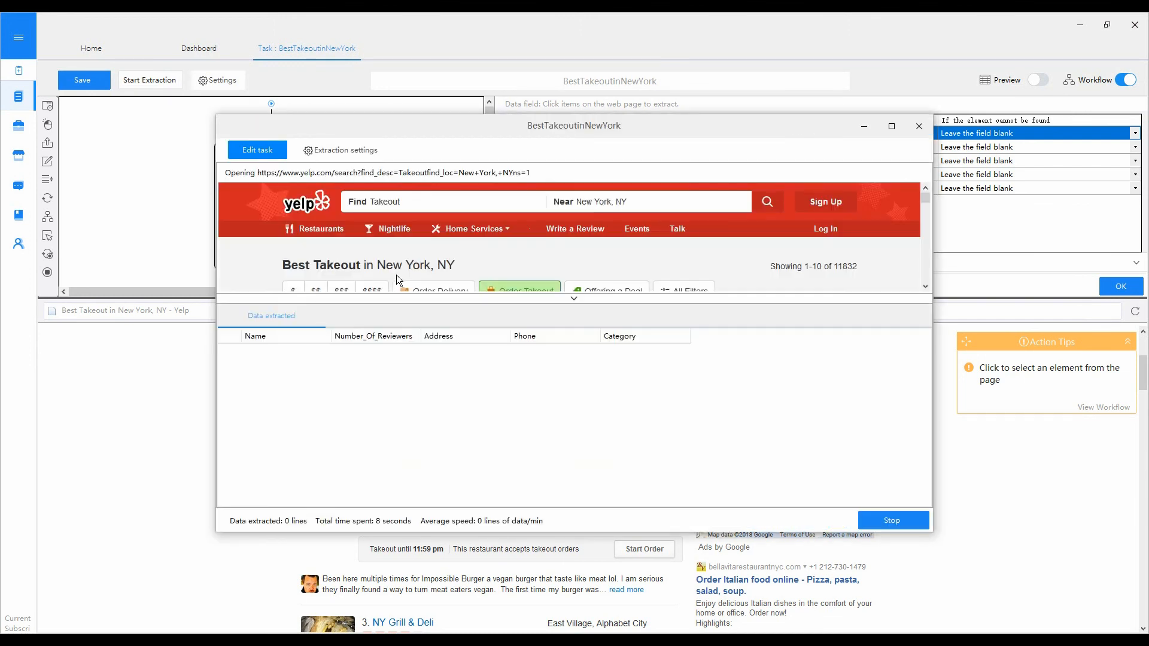